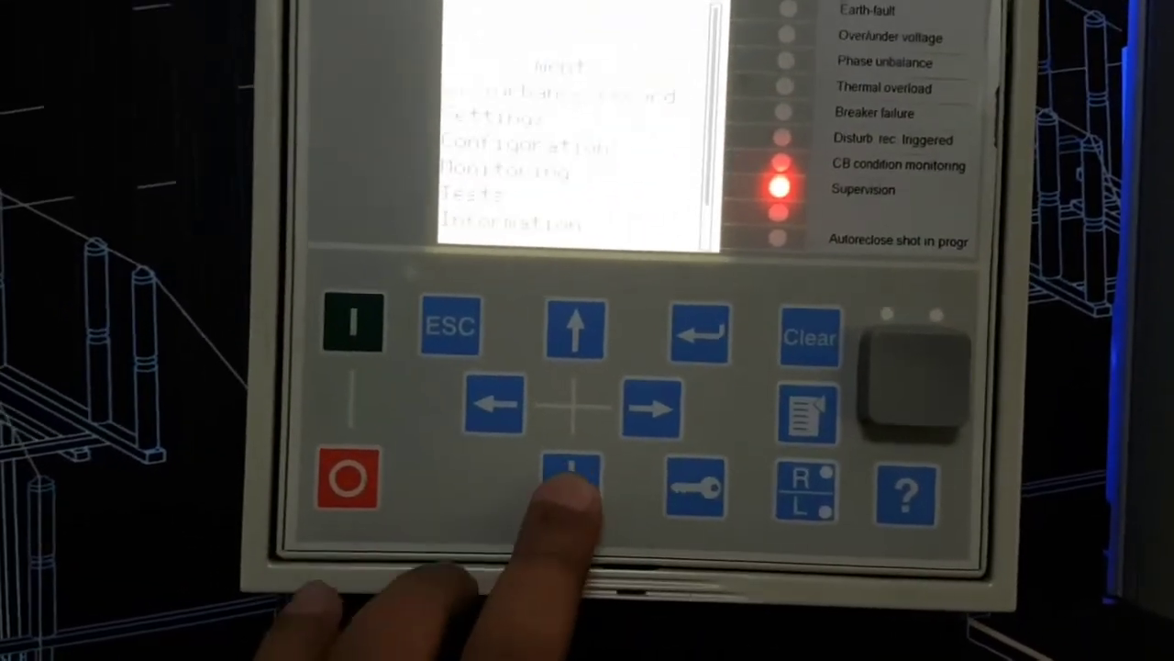
Navigate the main menu toward Settings and the setting group 1 current protection list.
left_click(573, 480)
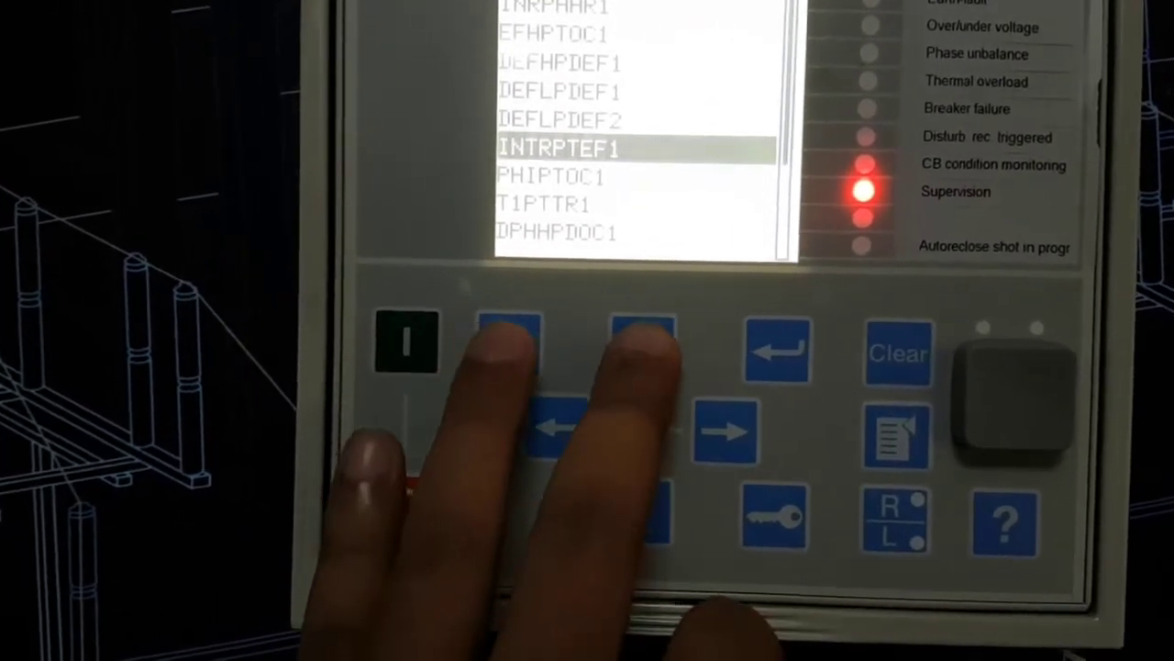
Enter DEFHPDEF1's settings and highlight its Time multiplier parameter, currently 1.00.
left_click(624, 358)
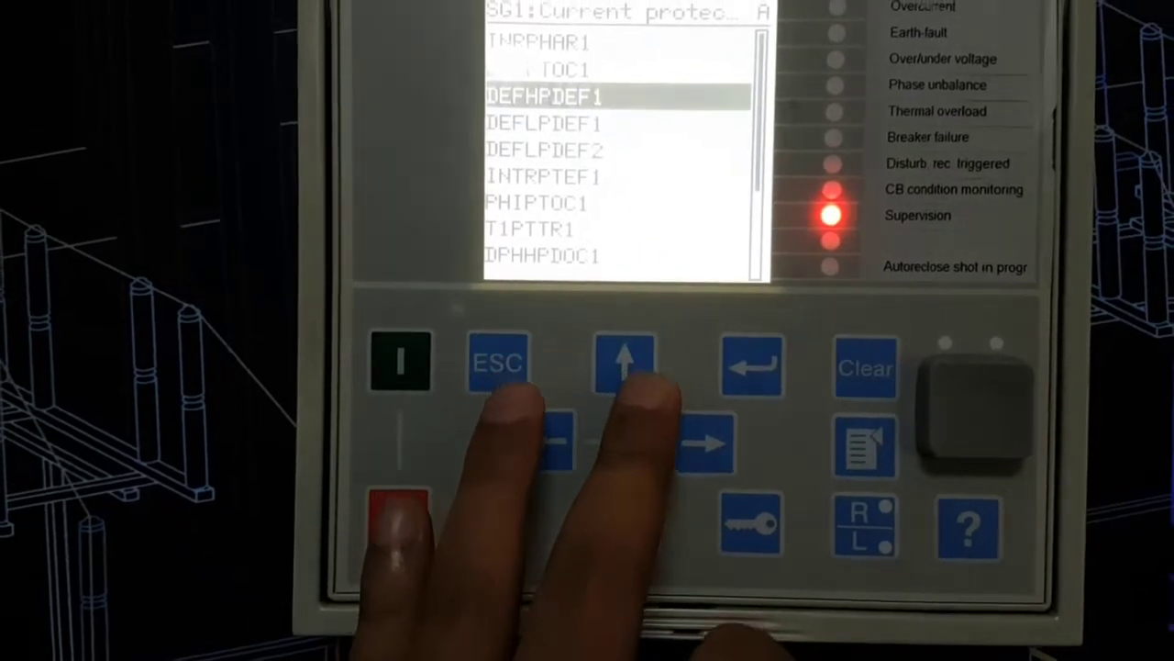
left_click(748, 360)
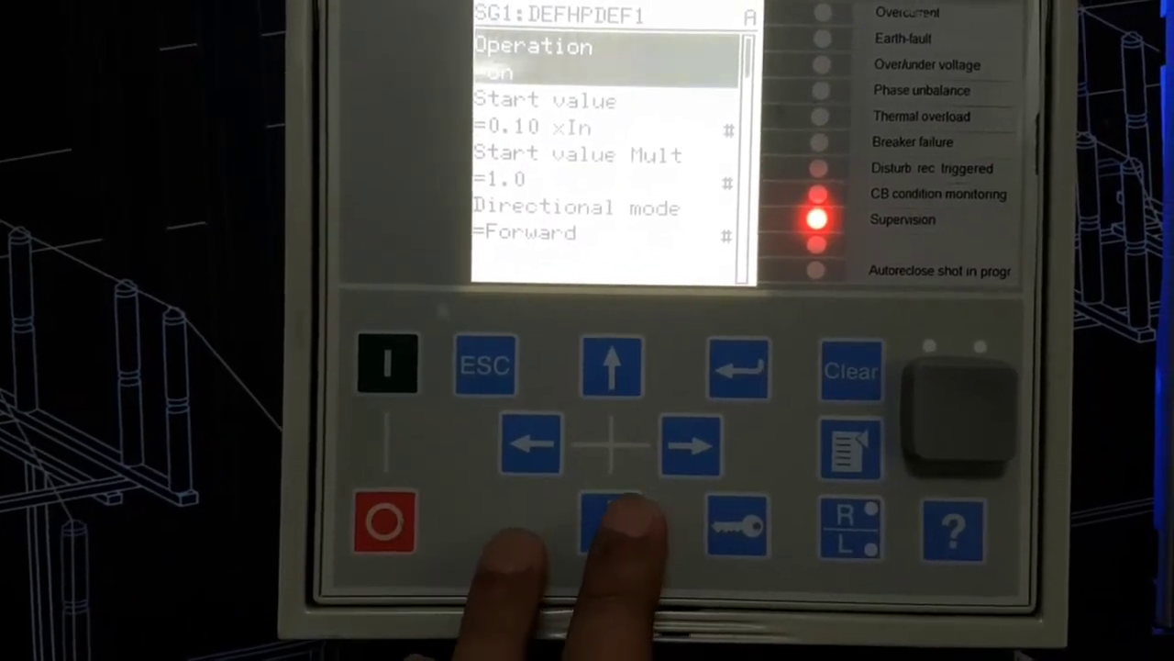
left_click(615, 517)
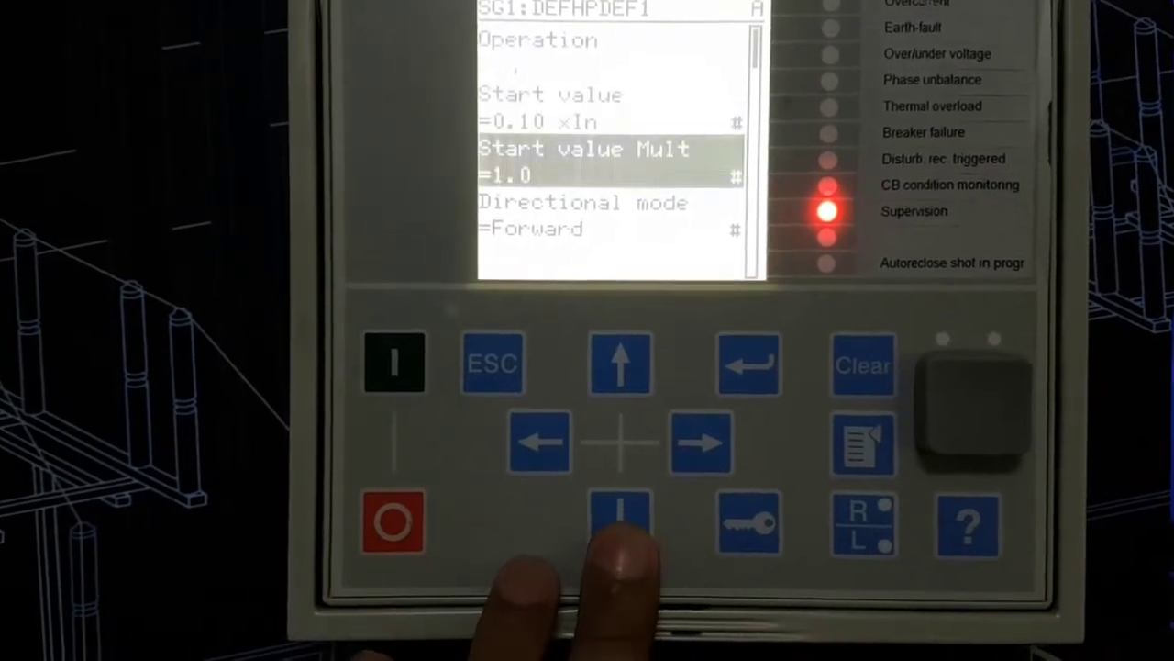
left_click(620, 514)
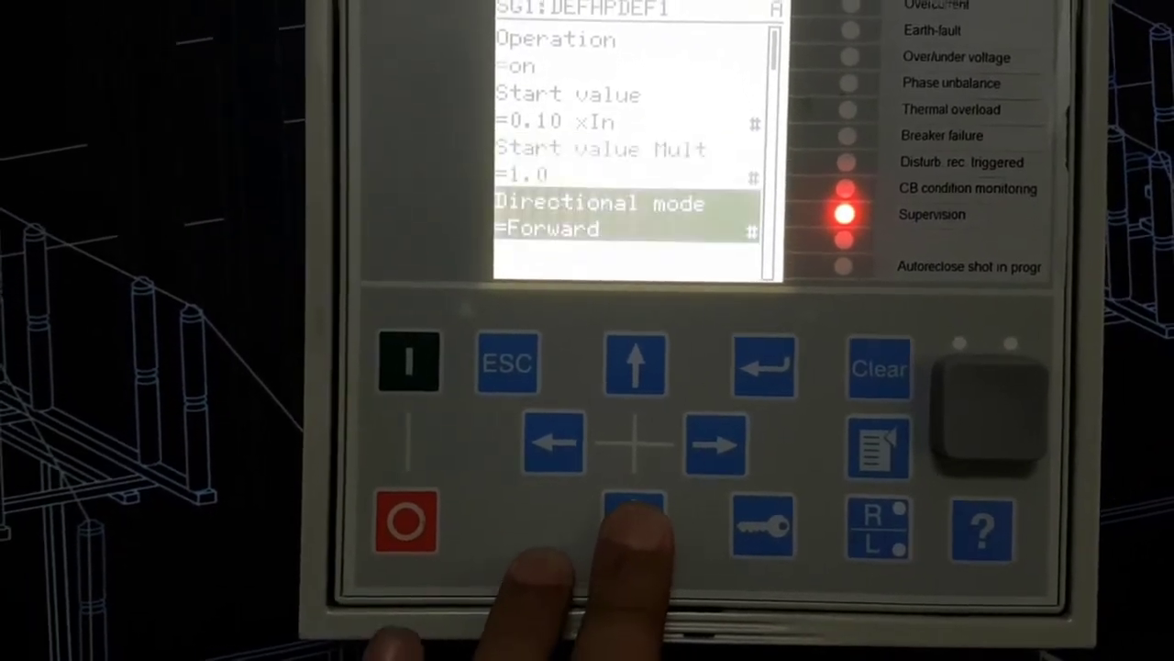
left_click(633, 522)
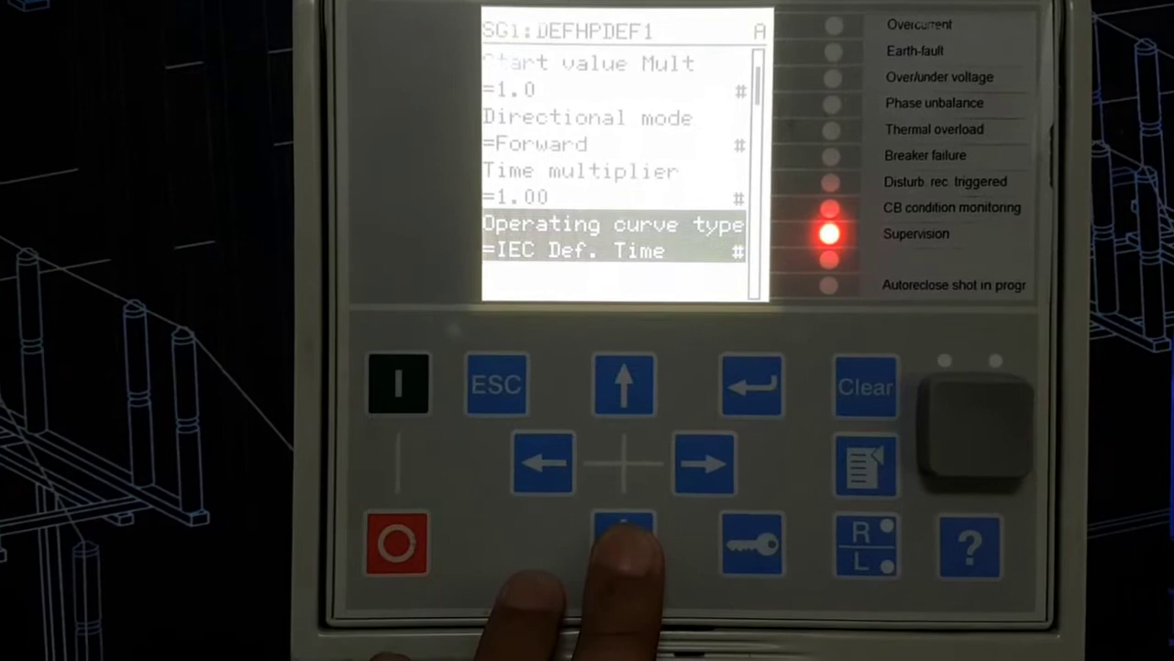
left_click(624, 383)
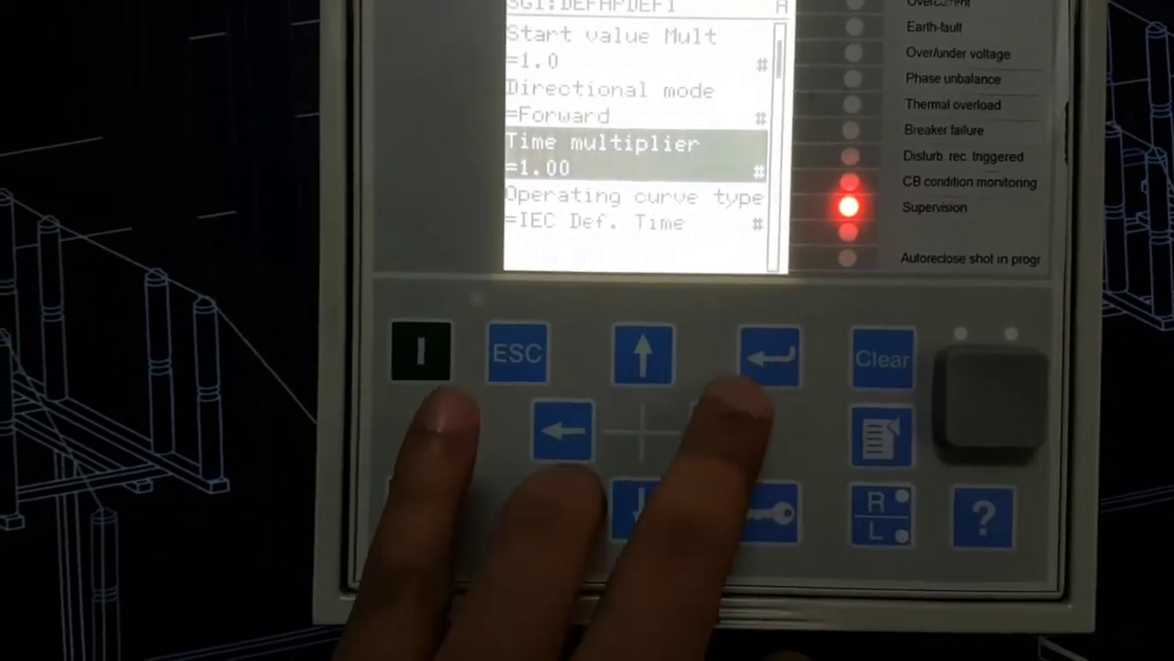
Change the DEFHPDEF1 time multiplier from 1.00 to 0.05 and back out to the function list.
left_click(770, 356)
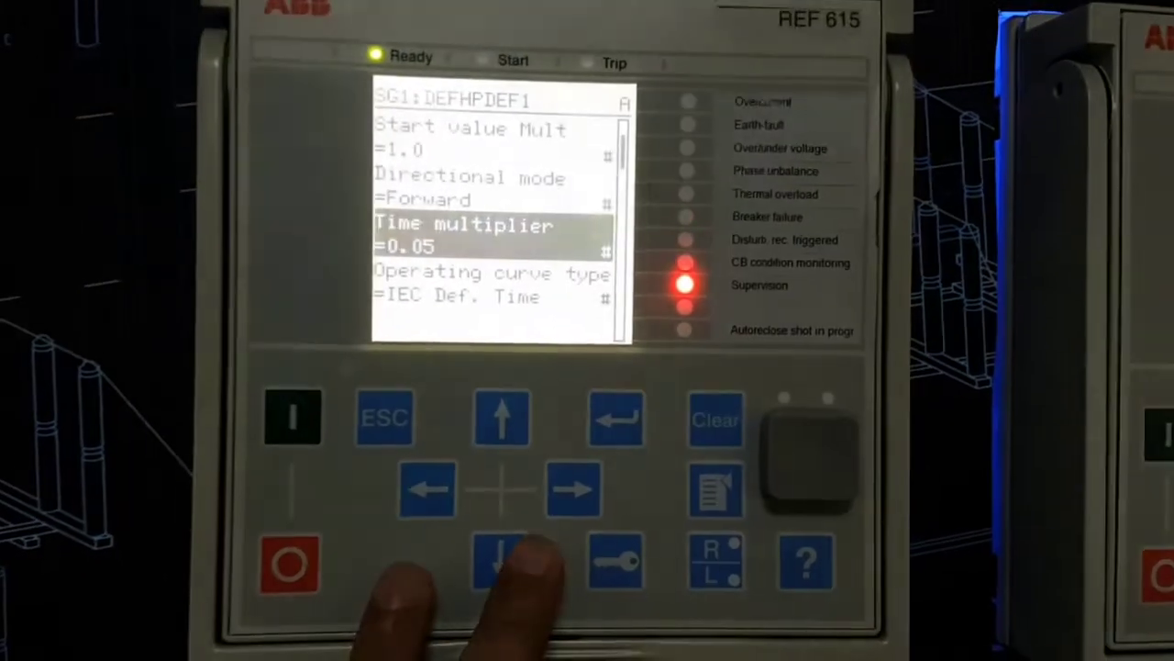
left_click(501, 562)
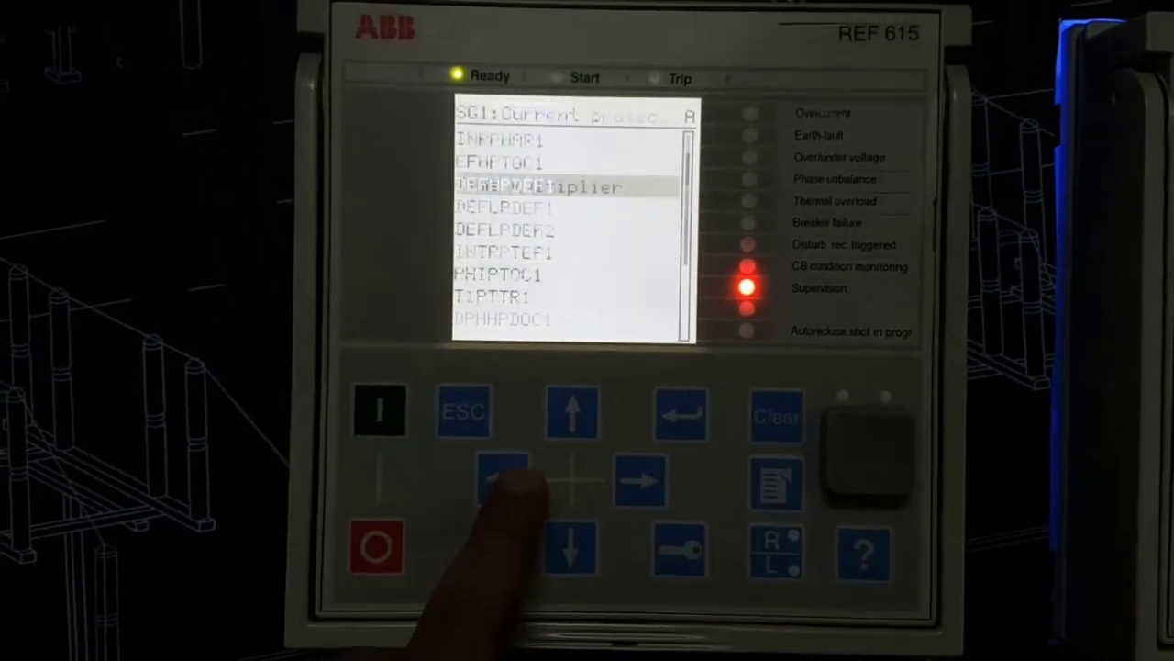
Select DPHHPDOC1 in the function list and enter its settings page.
left_click(572, 547)
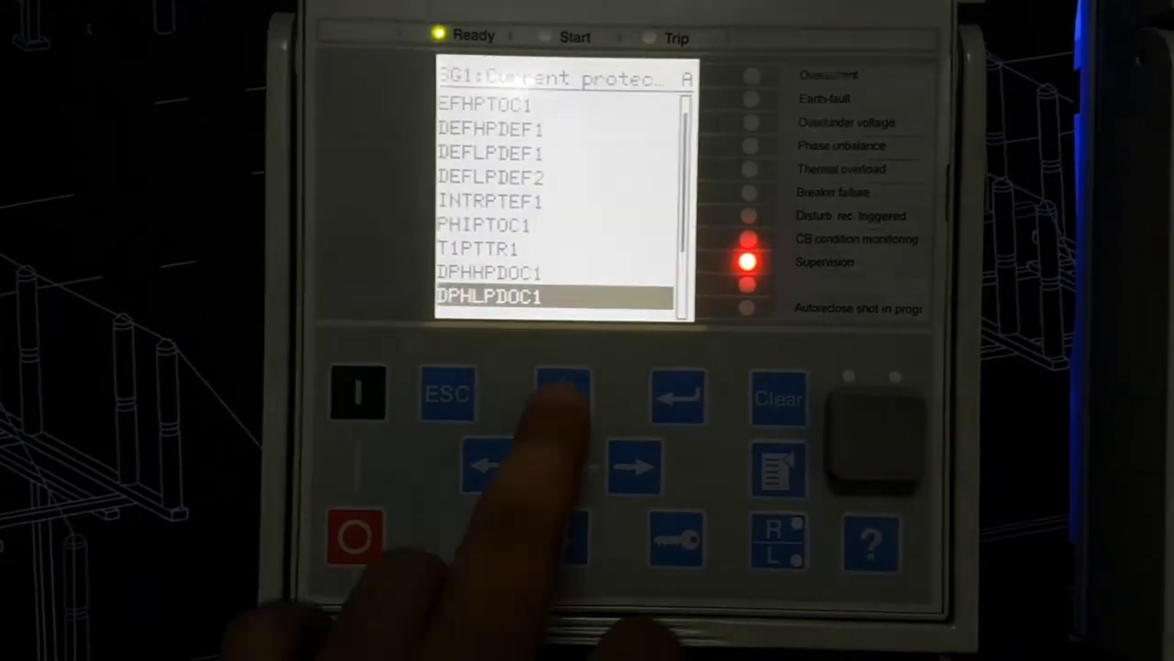
left_click(547, 393)
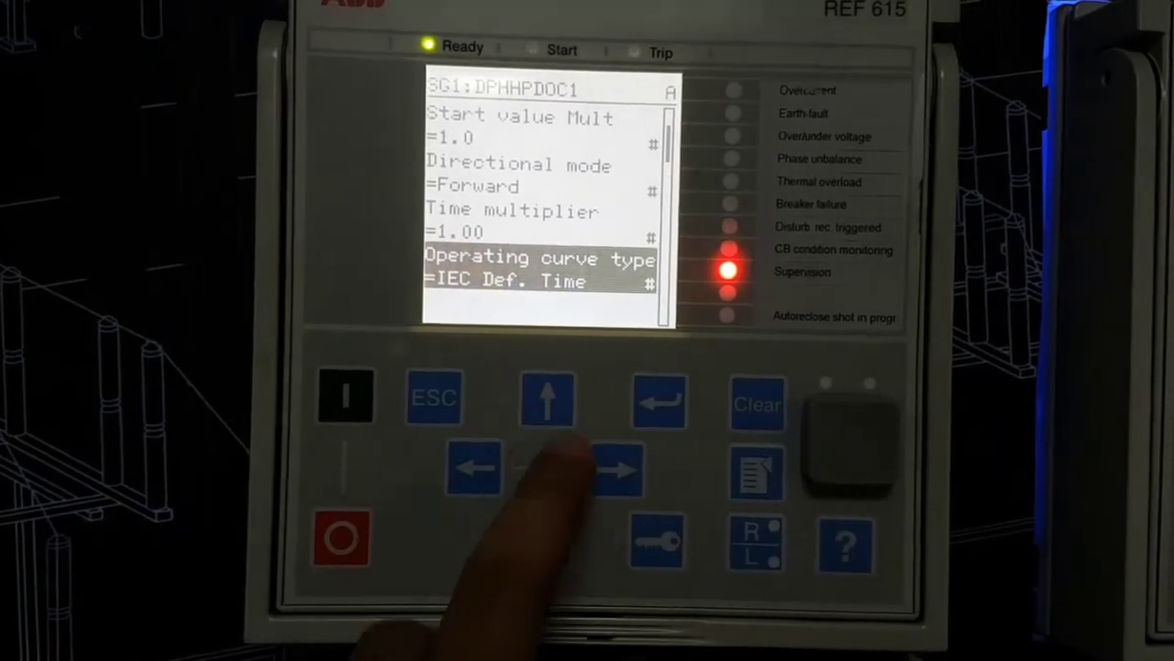
Change DPHHPDOC1's operating curve type from IEC Def. Time to IEC Norm. inv.
left_click(658, 400)
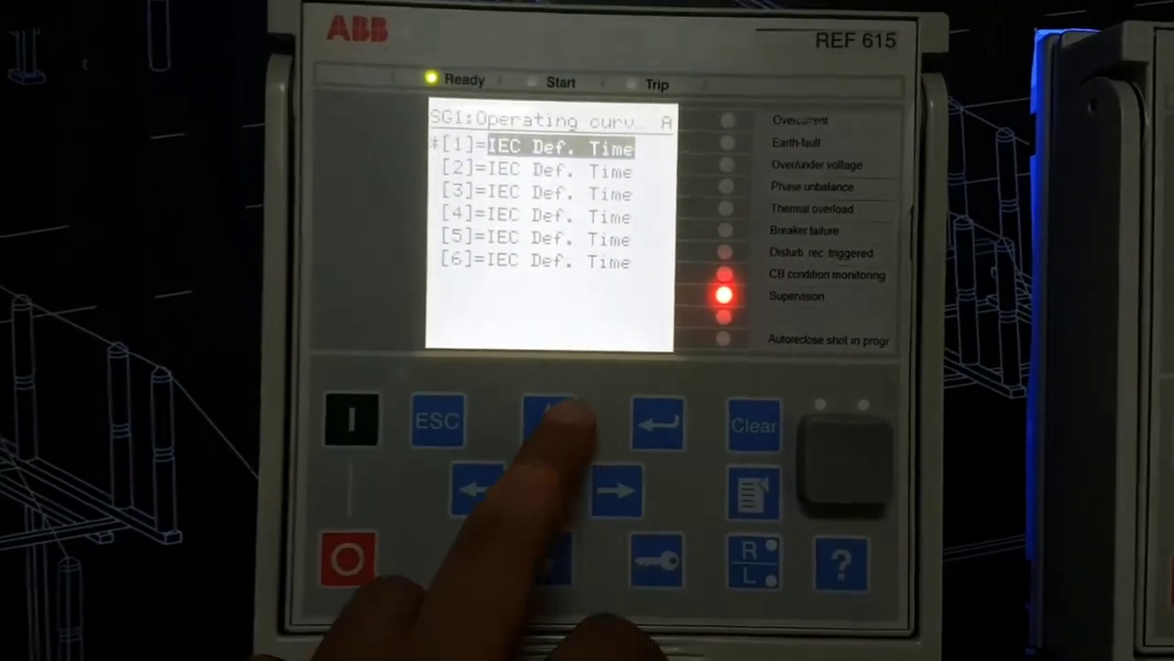
left_click(551, 420)
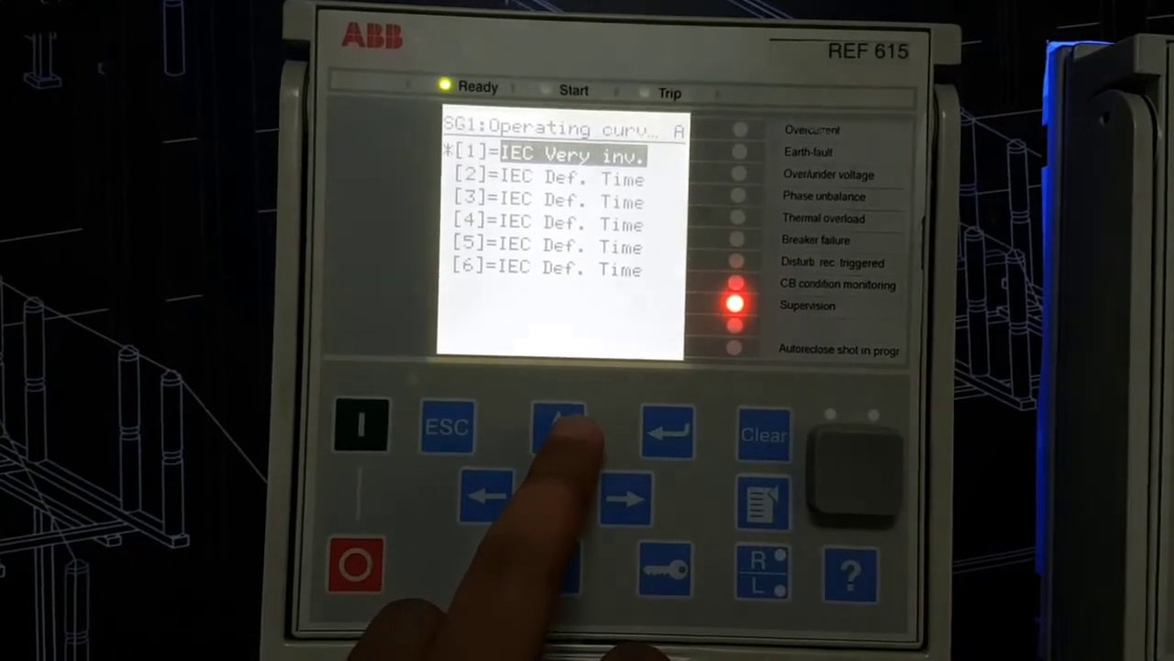
left_click(560, 426)
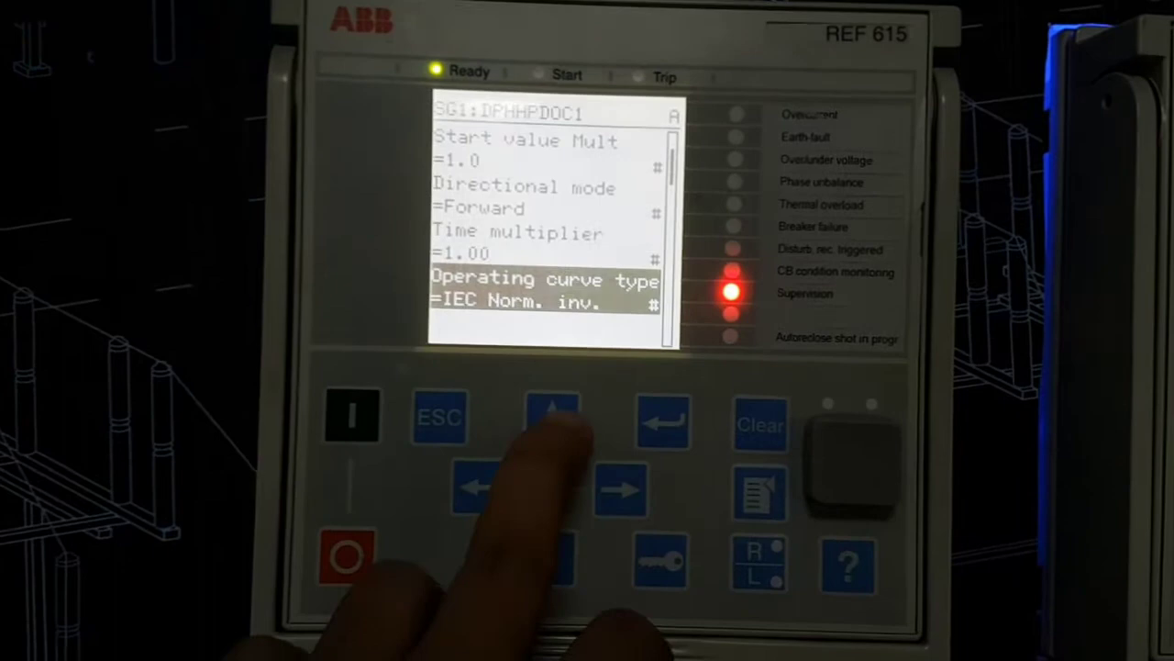
Move up to DPHHPDOC1's time multiplier (1.00) and begin editing it.
left_click(552, 414)
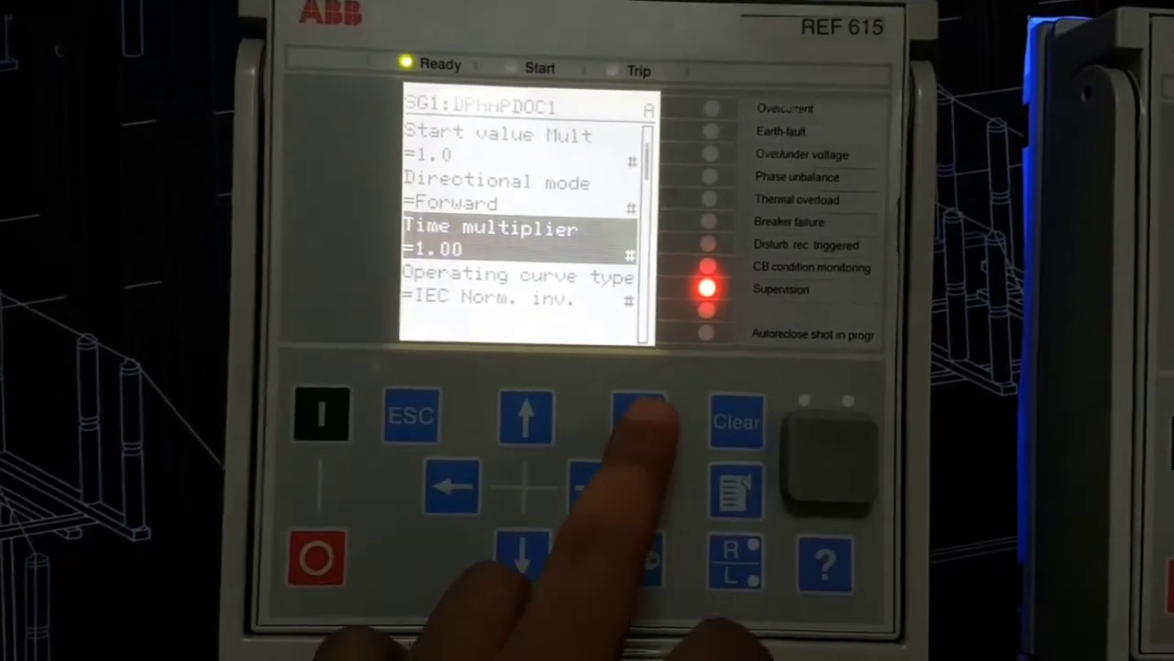
left_click(639, 418)
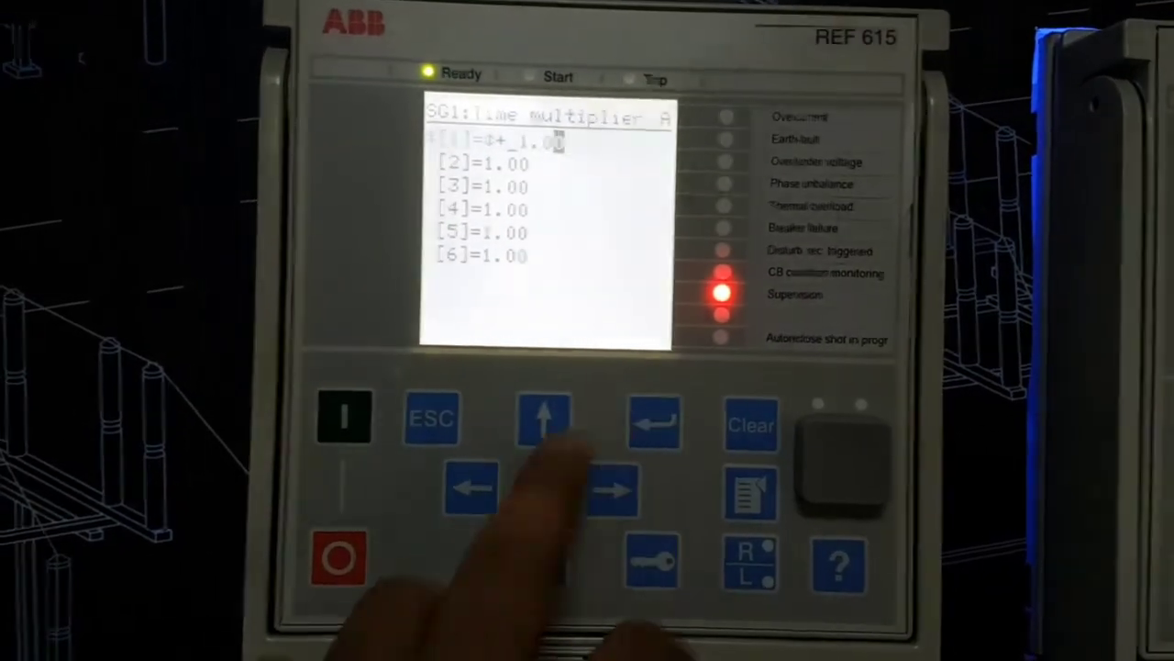